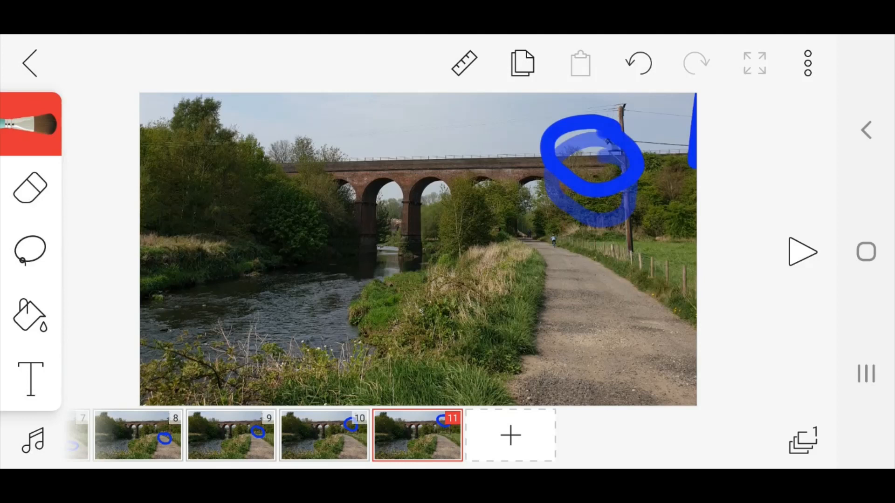
Bring up the project options list from the toolbar overflow menu
{"action": "left_click", "coordinate": [807, 62]}
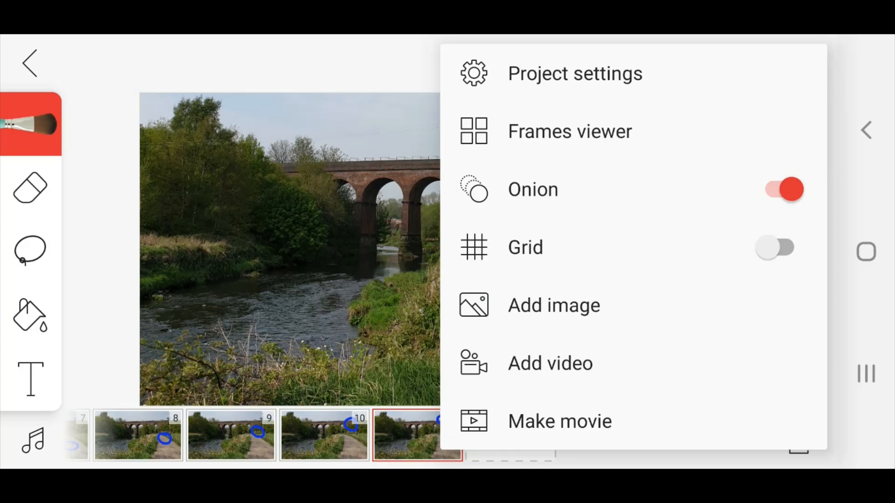
Make a movie named Bouncing ball in YouTube 720p MP4 format from the 11-frame animation
{"action": "left_click", "coordinate": [560, 421]}
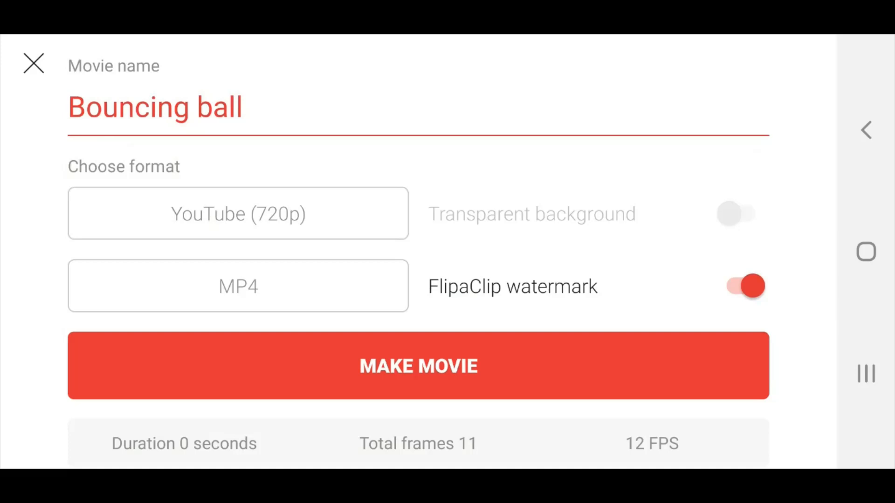
{"action": "left_click", "coordinate": [237, 213]}
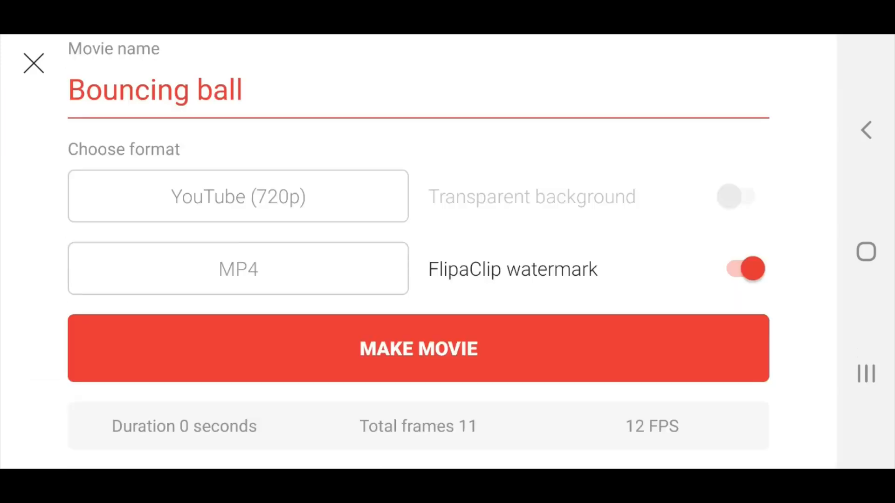
{"action": "left_click", "coordinate": [418, 348]}
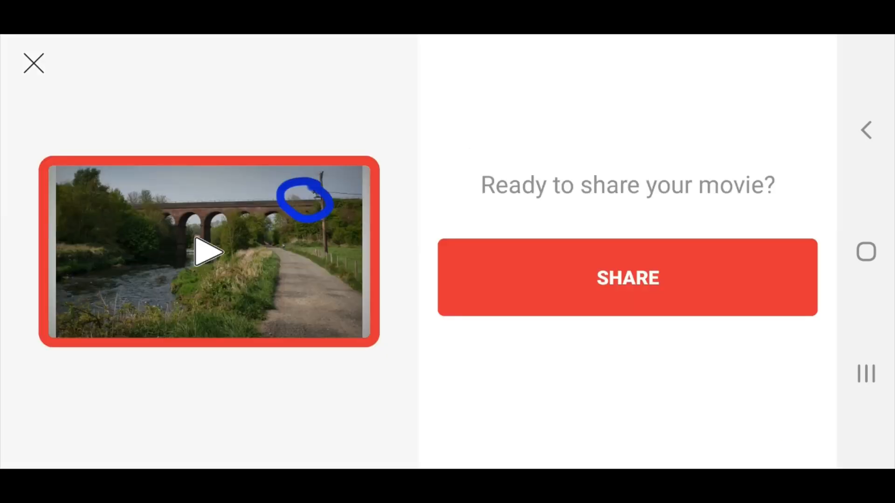
Share the finished movie and browse the device's full app list down to Save to Drive
{"action": "left_click", "coordinate": [626, 278]}
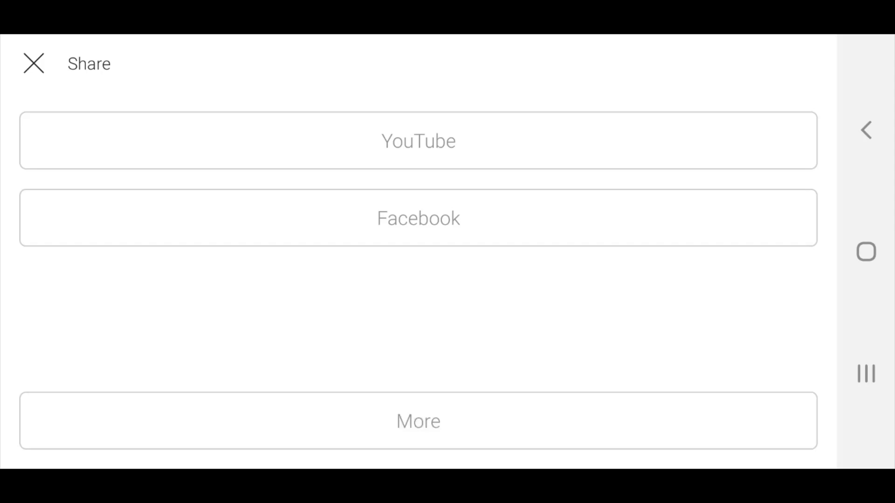
{"action": "left_click", "coordinate": [418, 421]}
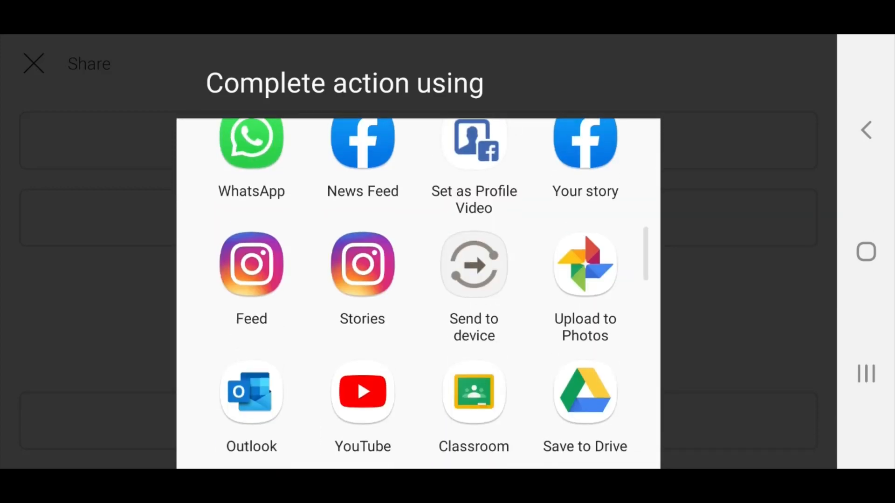
{"action": "scroll", "scroll_direction": "down", "scroll_amount": 3}
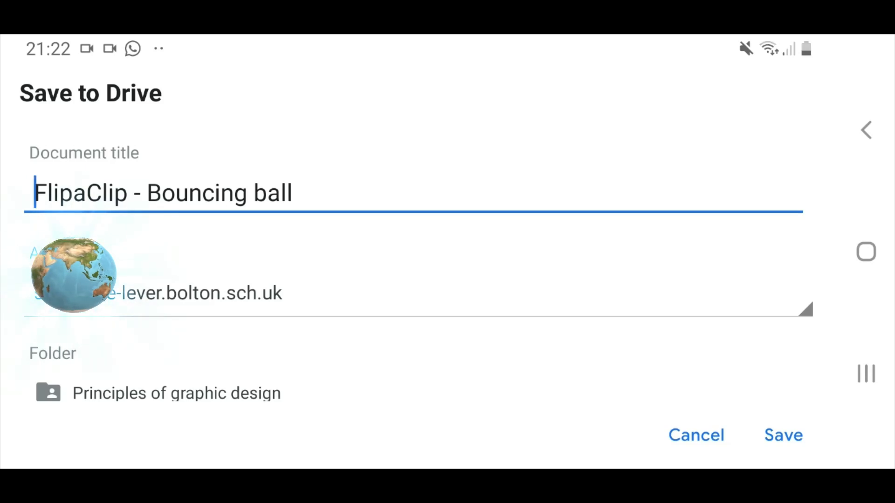
Leave Principles of graphic design and navigate the Drive folder picker into BTEC MEdia
{"action": "left_click", "coordinate": [177, 392]}
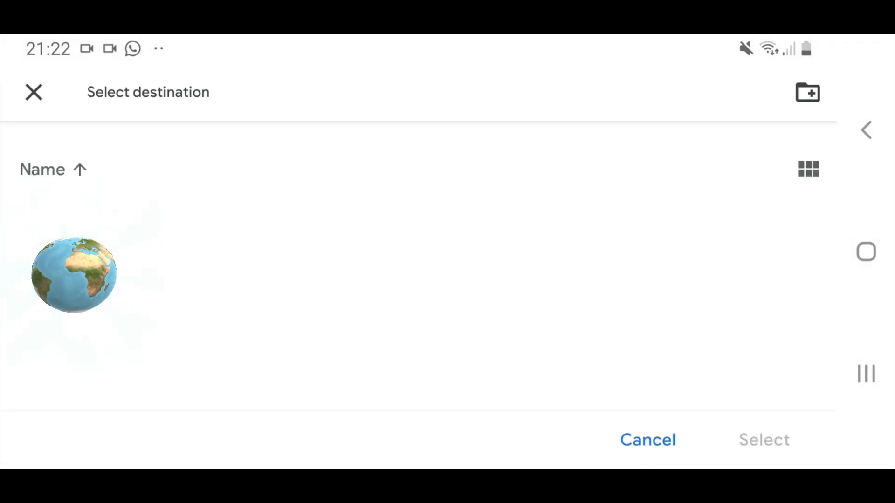
{"action": "left_click", "coordinate": [72, 274]}
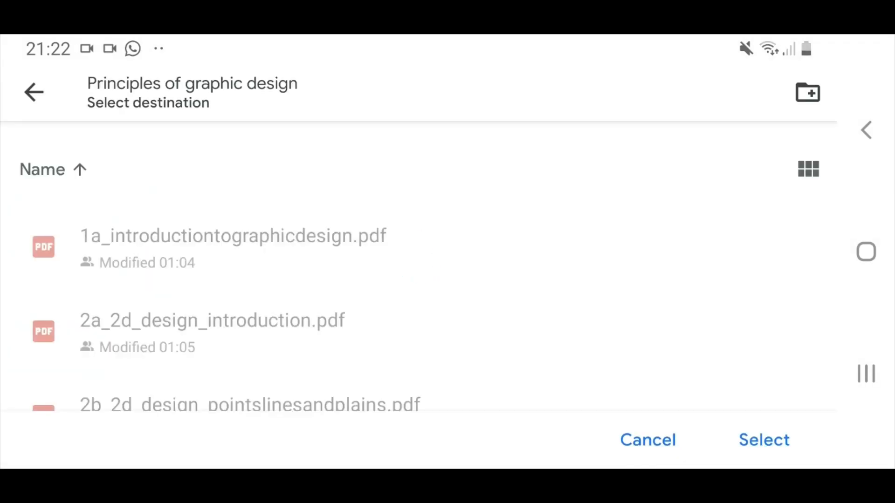
{"action": "left_click", "coordinate": [33, 92]}
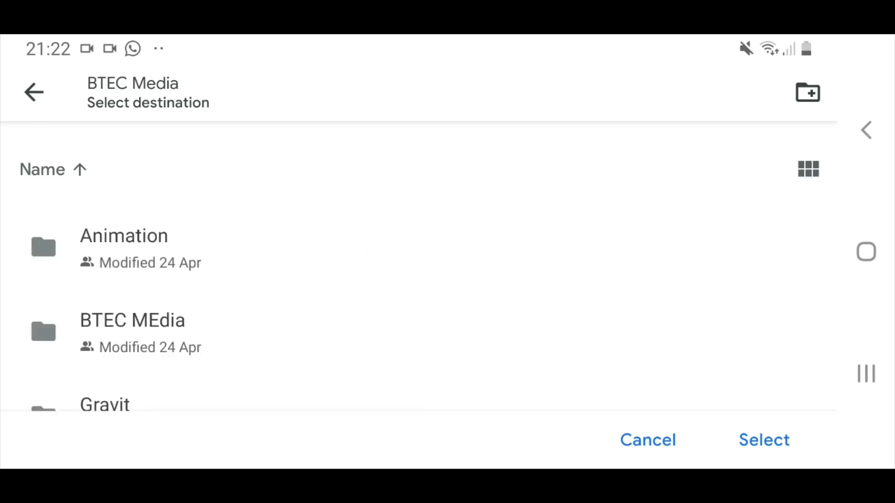
{"action": "left_click", "coordinate": [131, 332]}
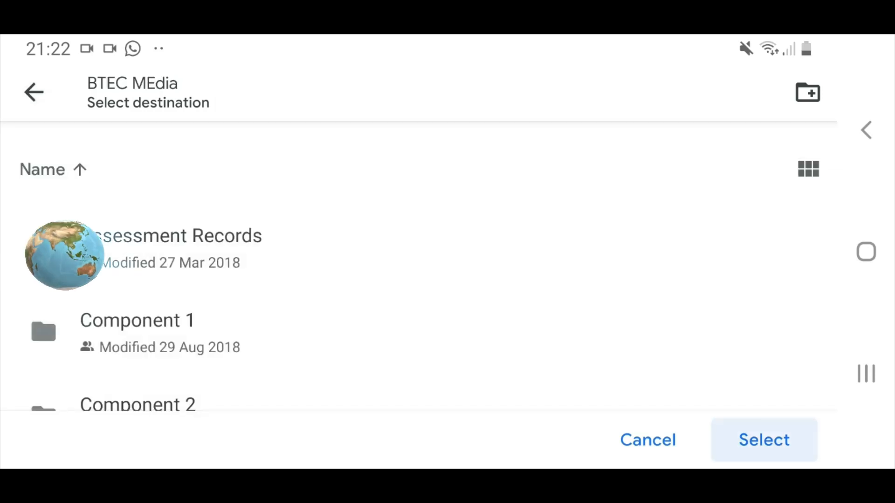